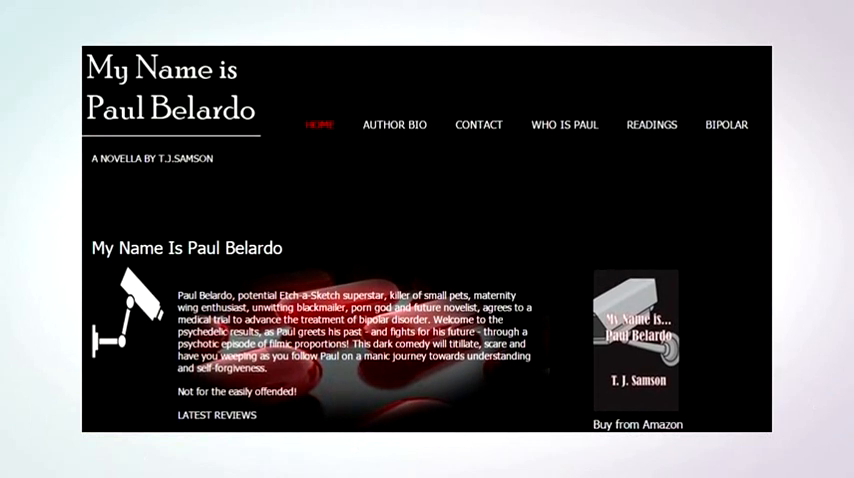
# Open the Paul Belardo site's Contact page and scroll down to the enquiry form
pyautogui.click(478, 124)
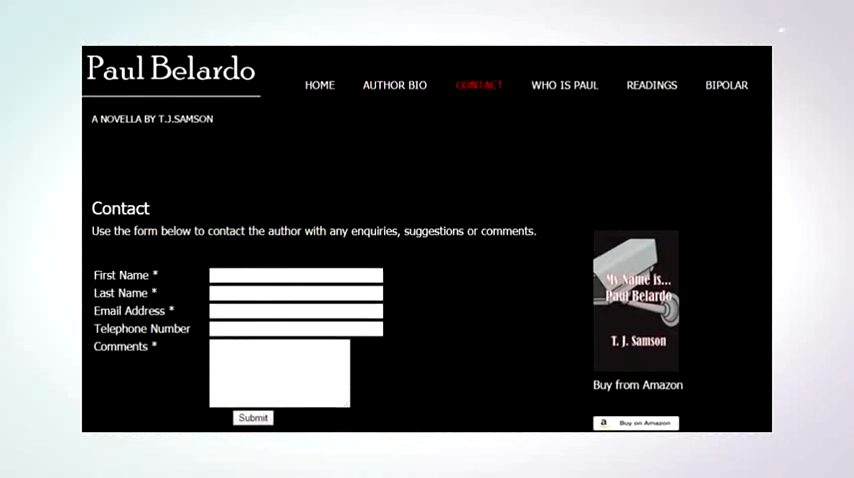
pyautogui.scroll(-3)
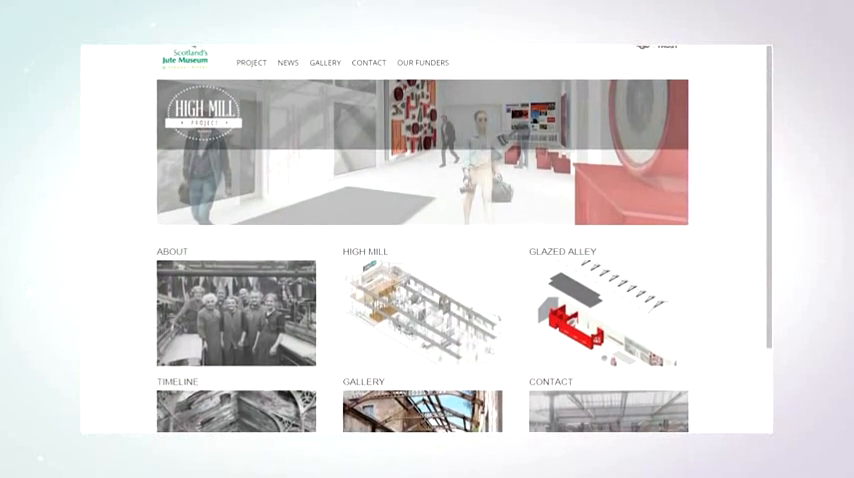
# Open the High Mill site's News page showing the 'Building has begun!' post
pyautogui.click(288, 52)
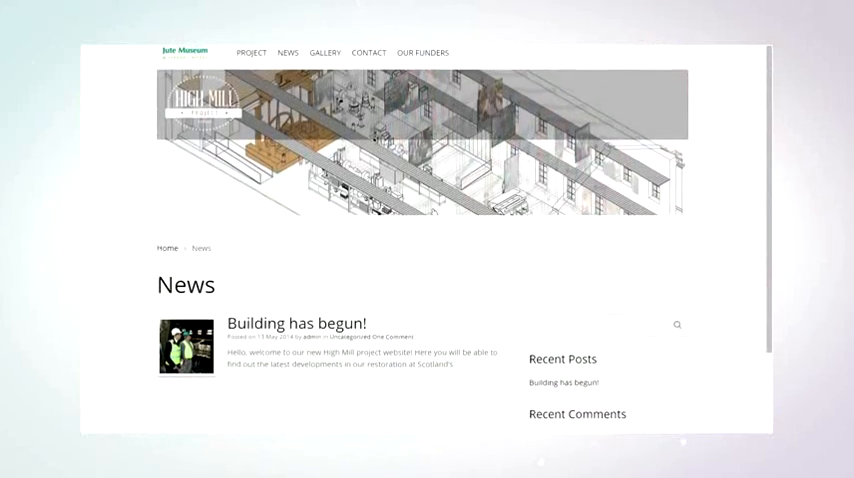